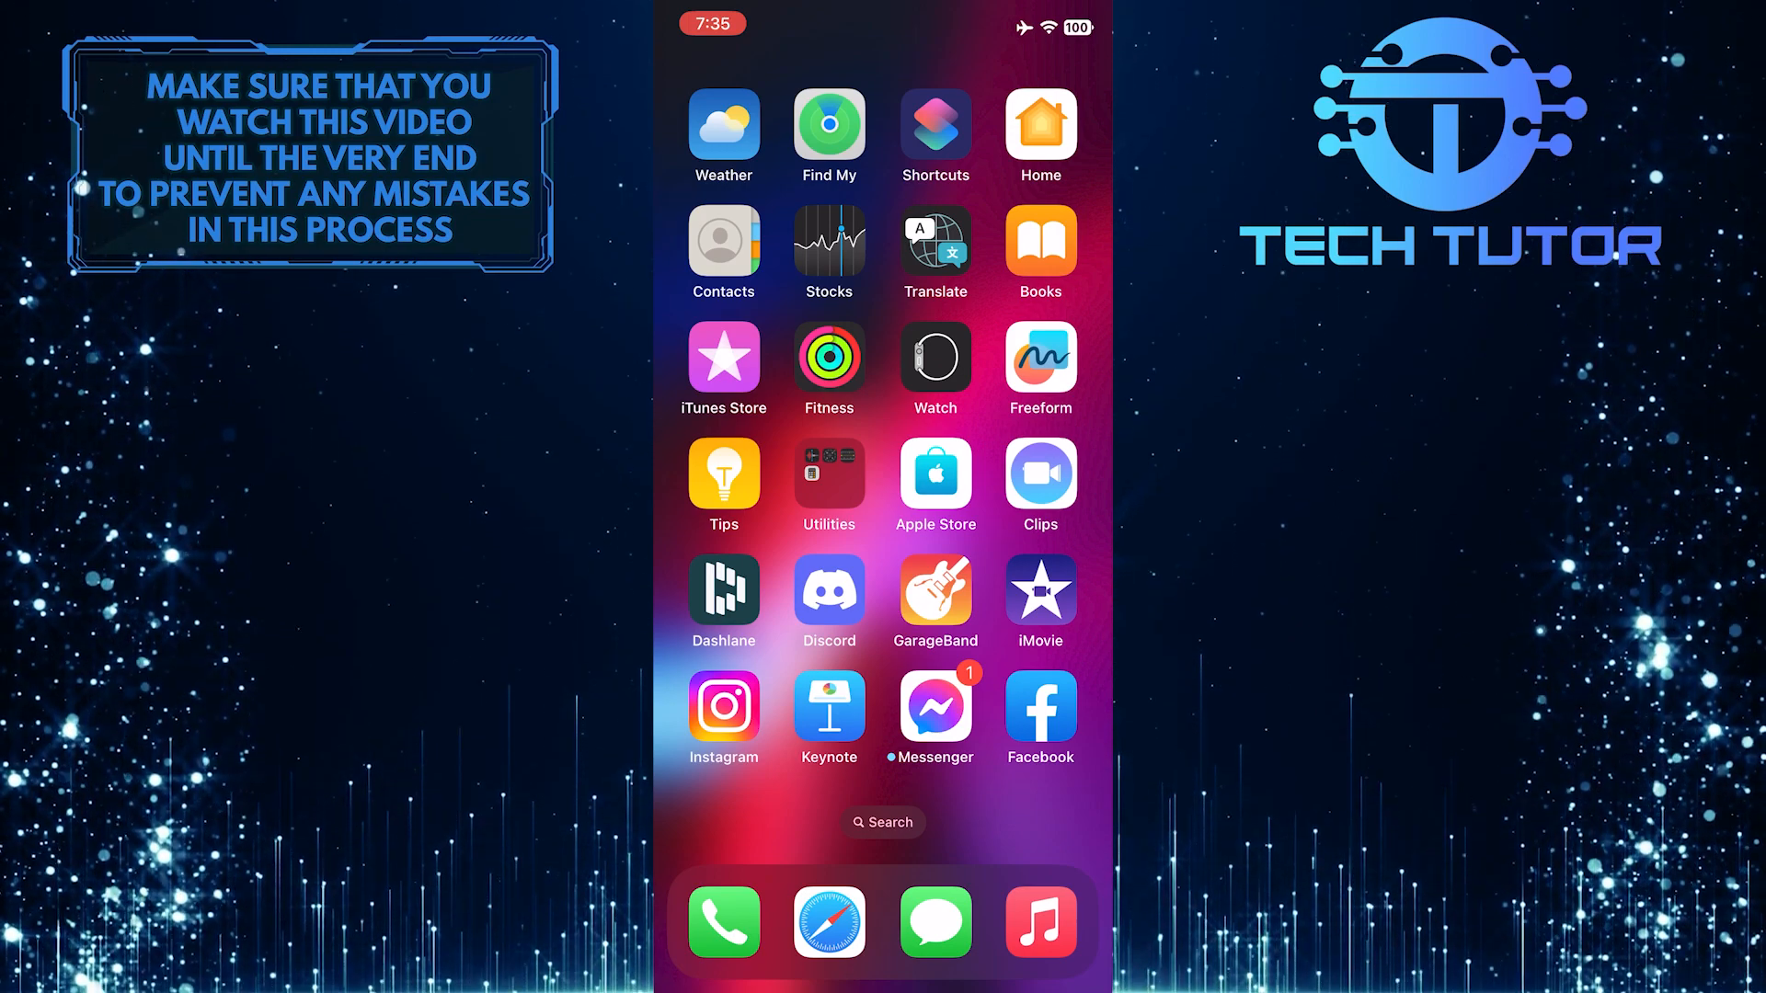
# Step: Launch Facebook from the home screen and open its main menu
pyautogui.click(1038, 710)
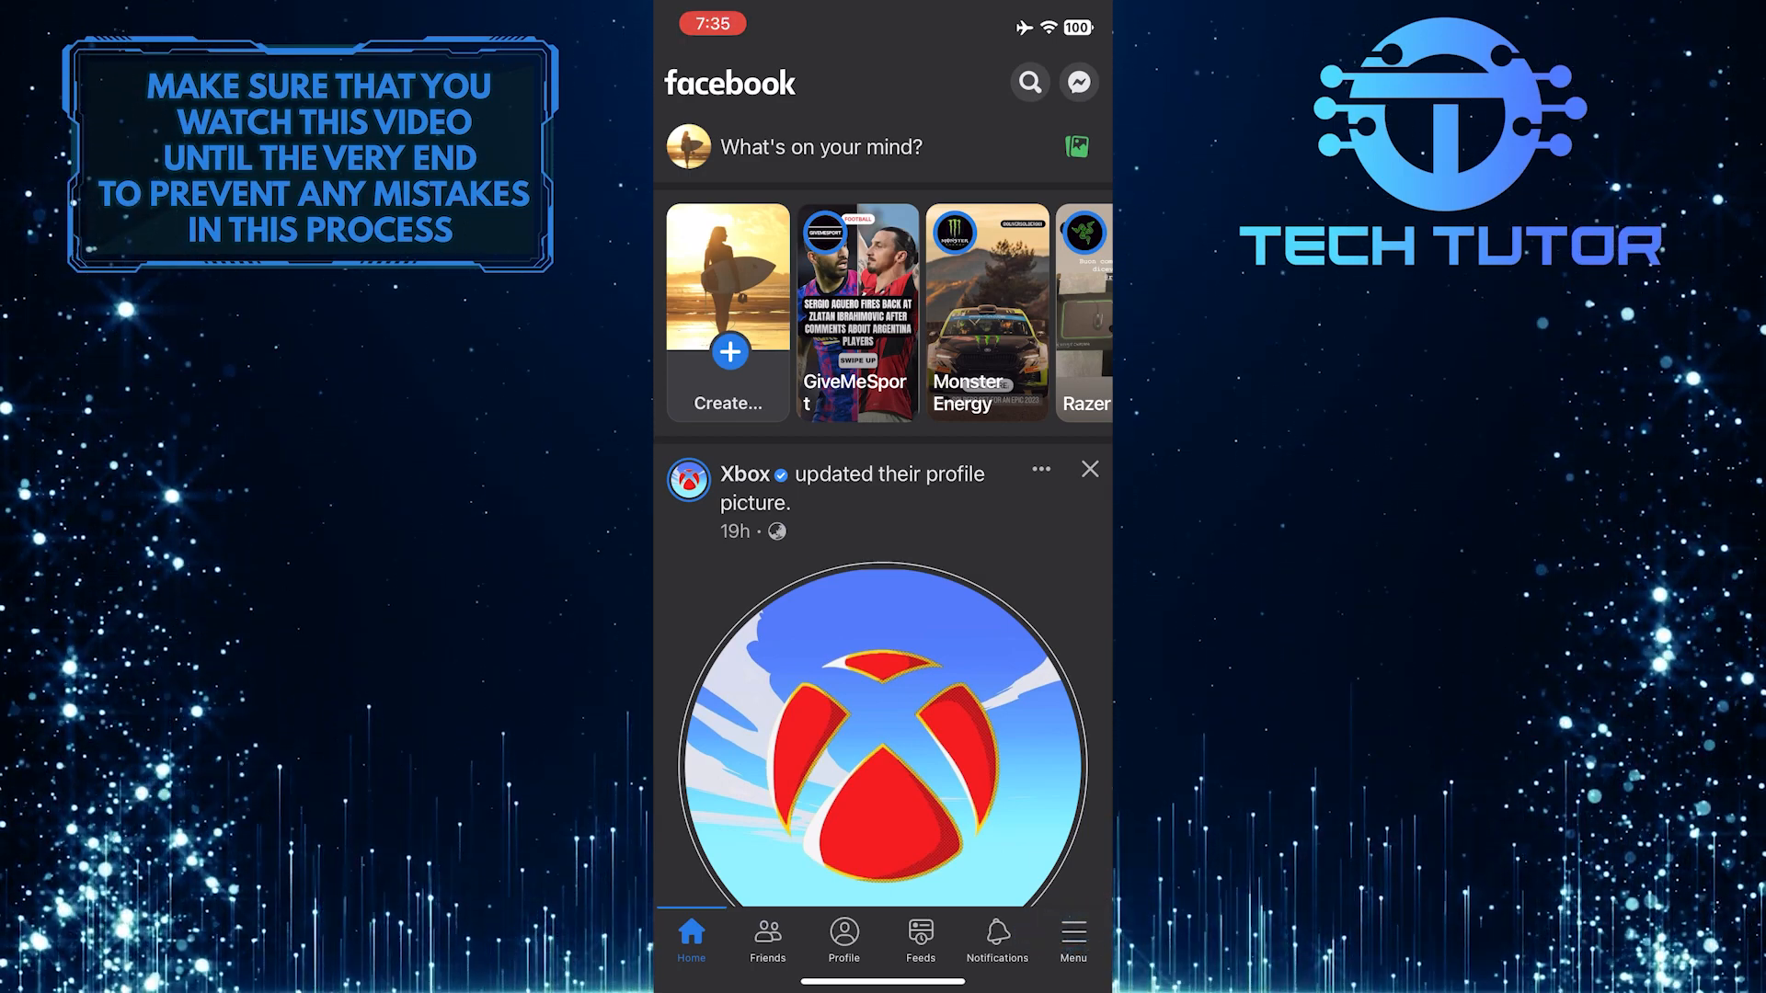
pyautogui.click(1070, 940)
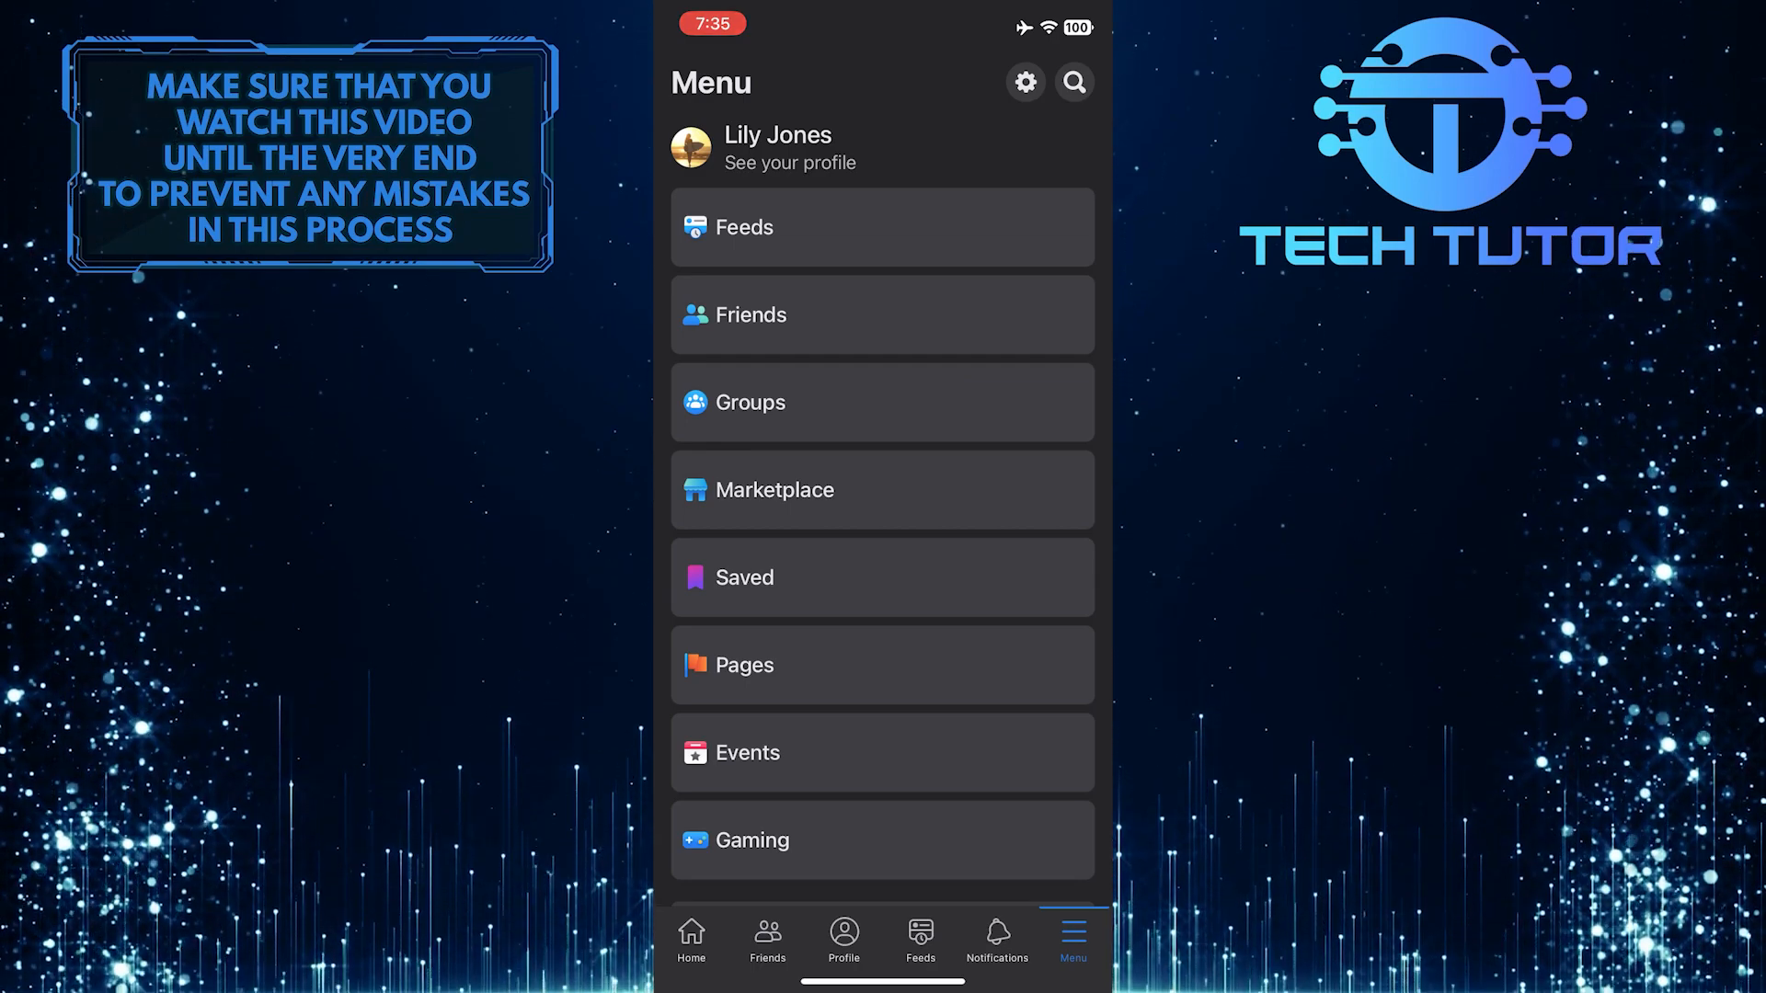
pyautogui.click(1025, 83)
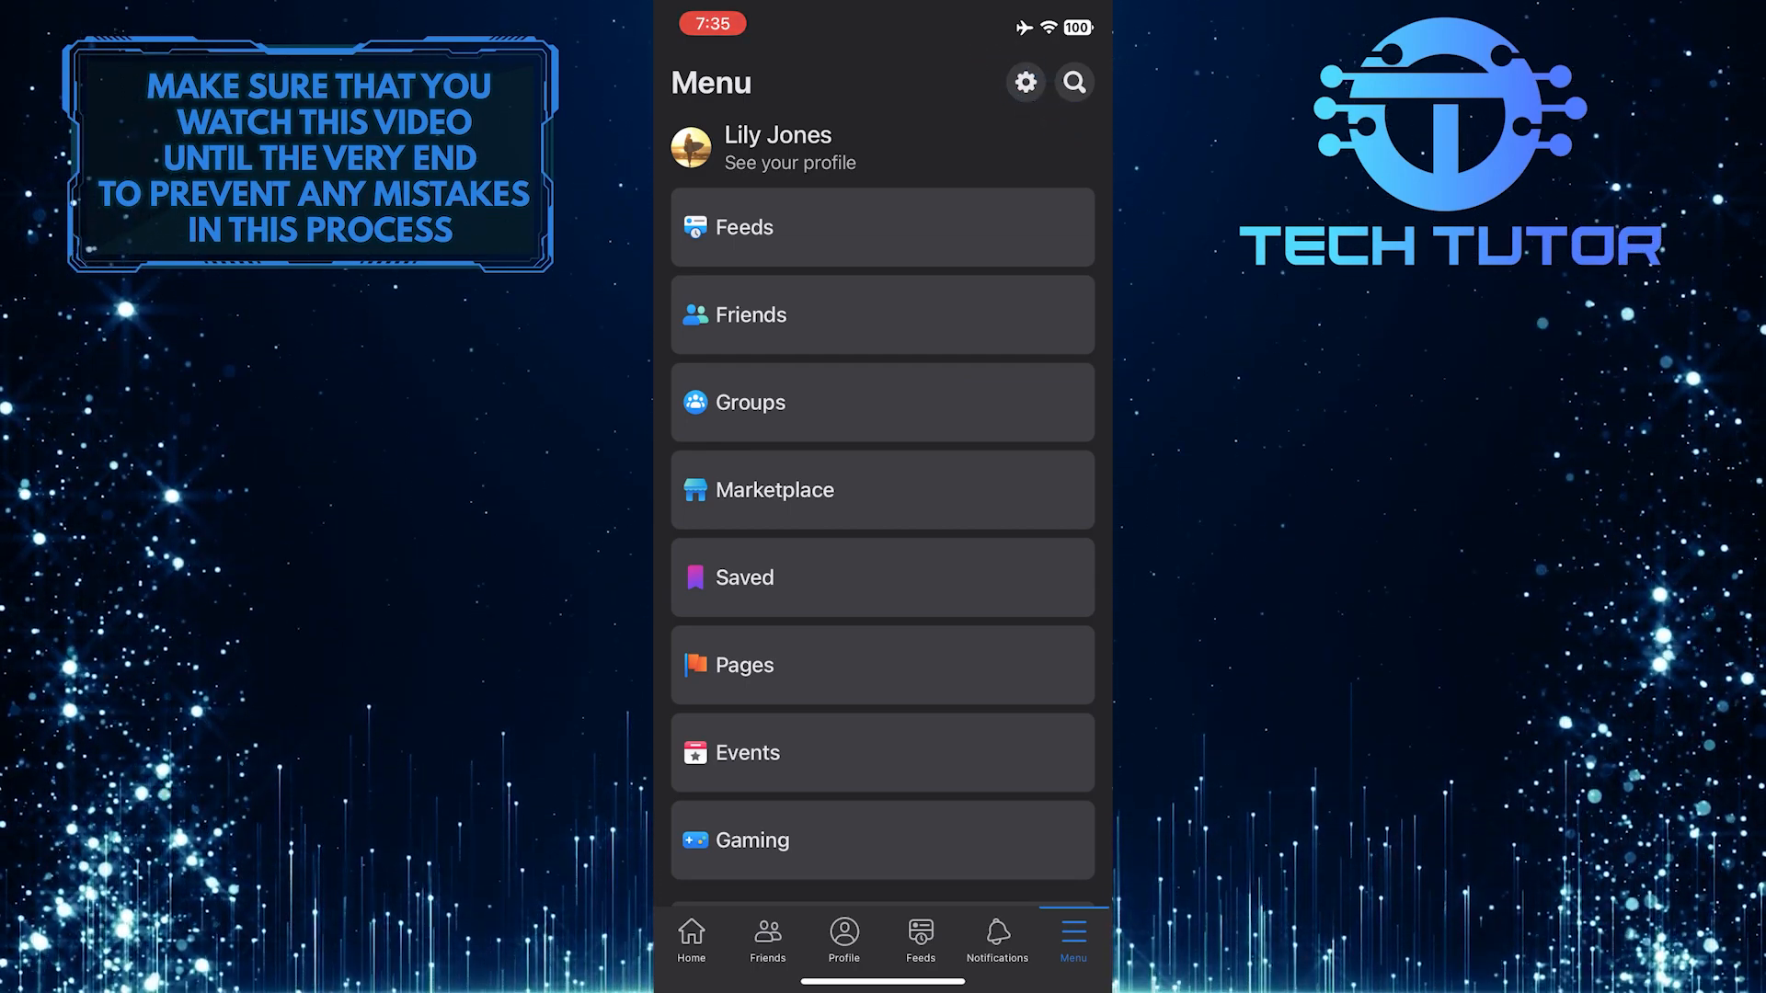
# Step: Reach the Activity log via Settings & privacy under Your information
pyautogui.click(1023, 81)
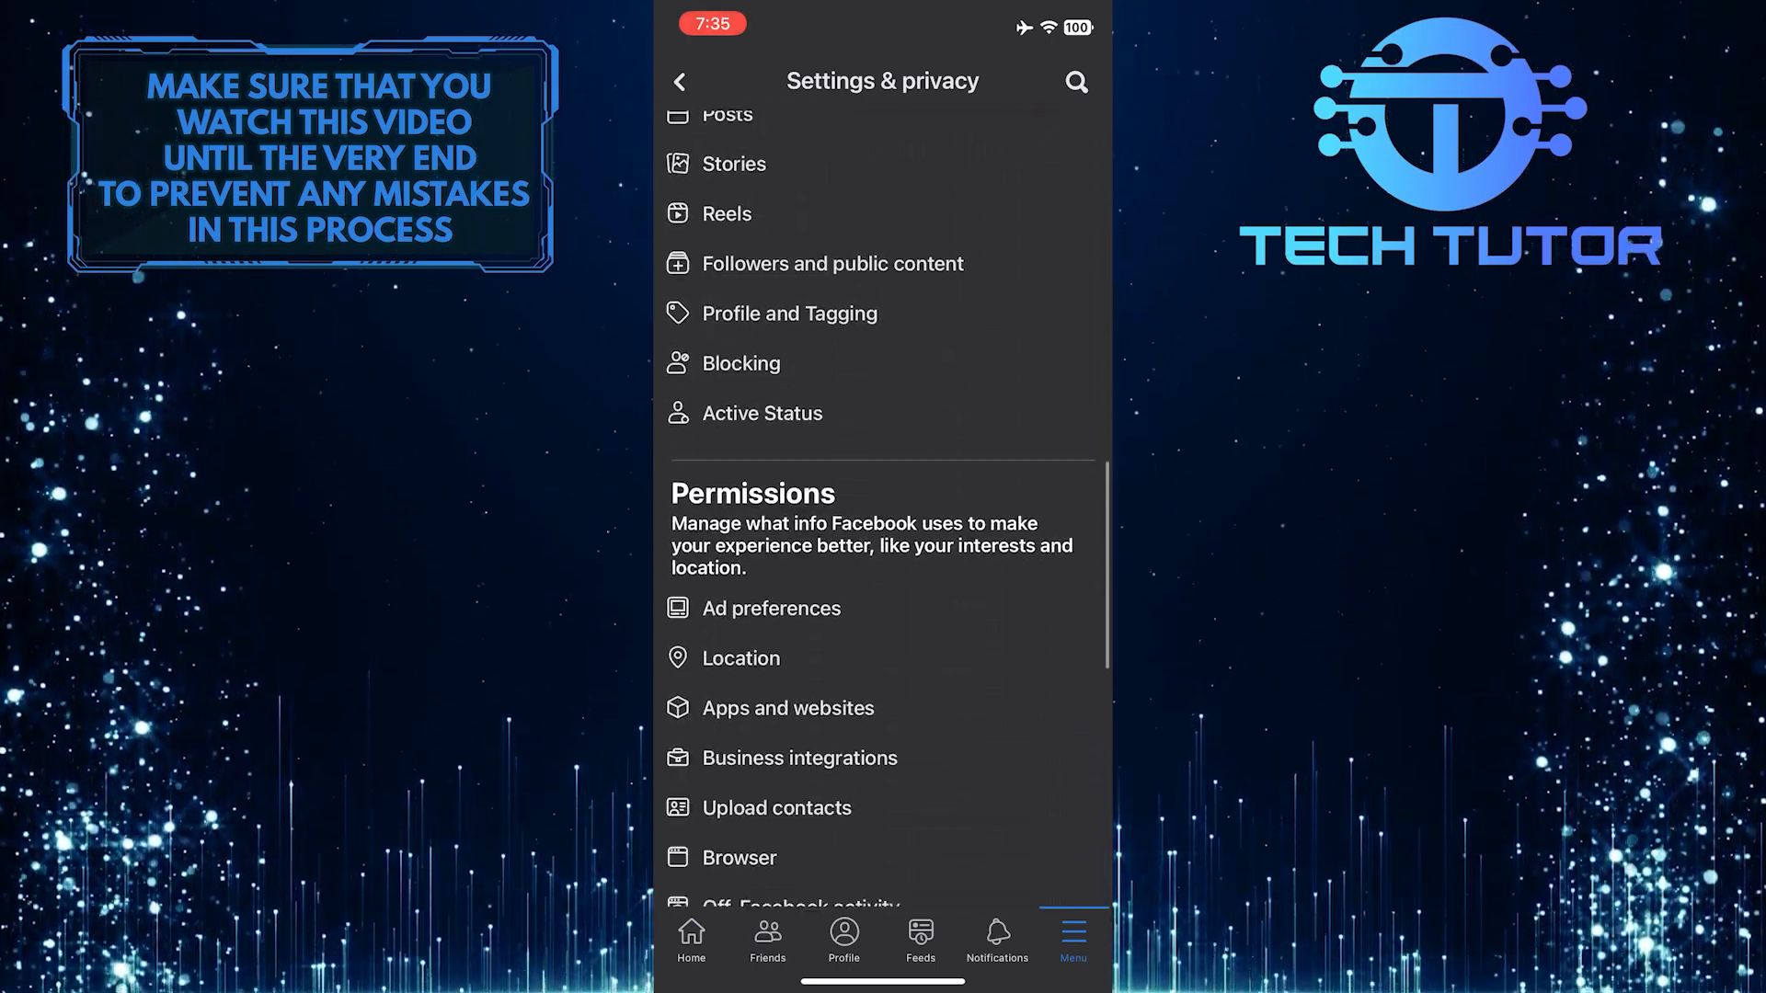
pyautogui.scroll(-3)
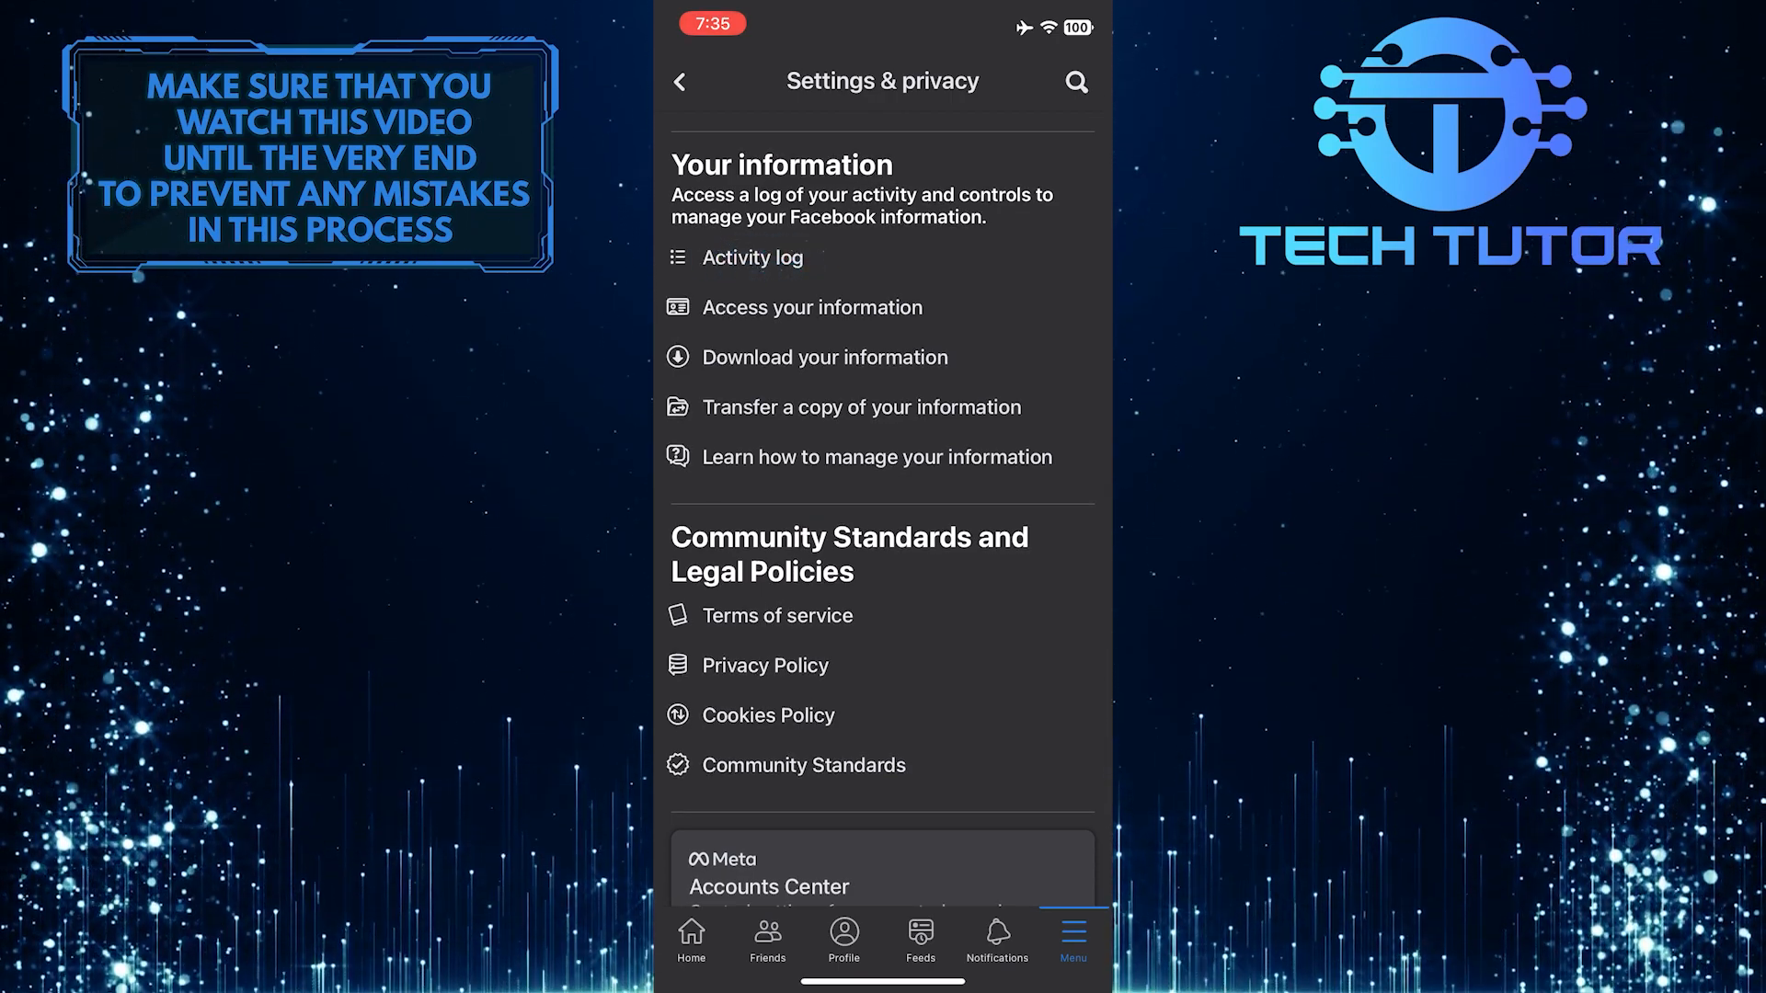
pyautogui.click(752, 258)
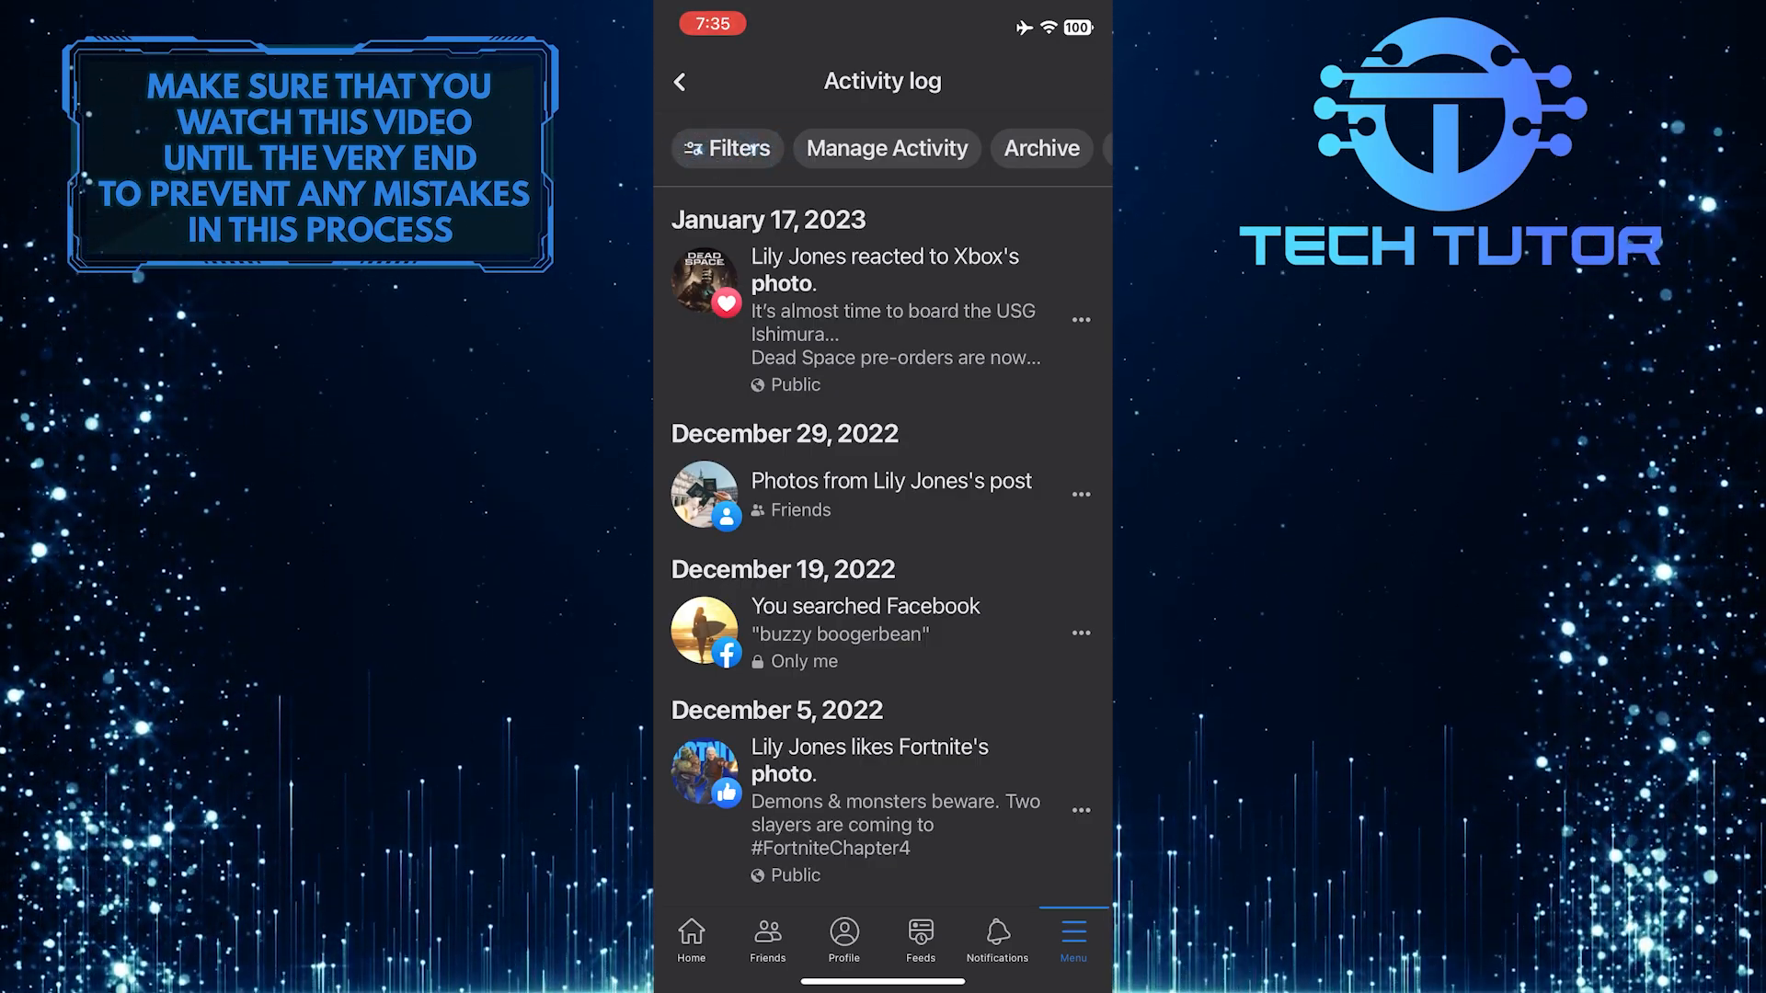
# Step: Filter the Activity log by the Connections category's Sent friend requests option
pyautogui.click(726, 147)
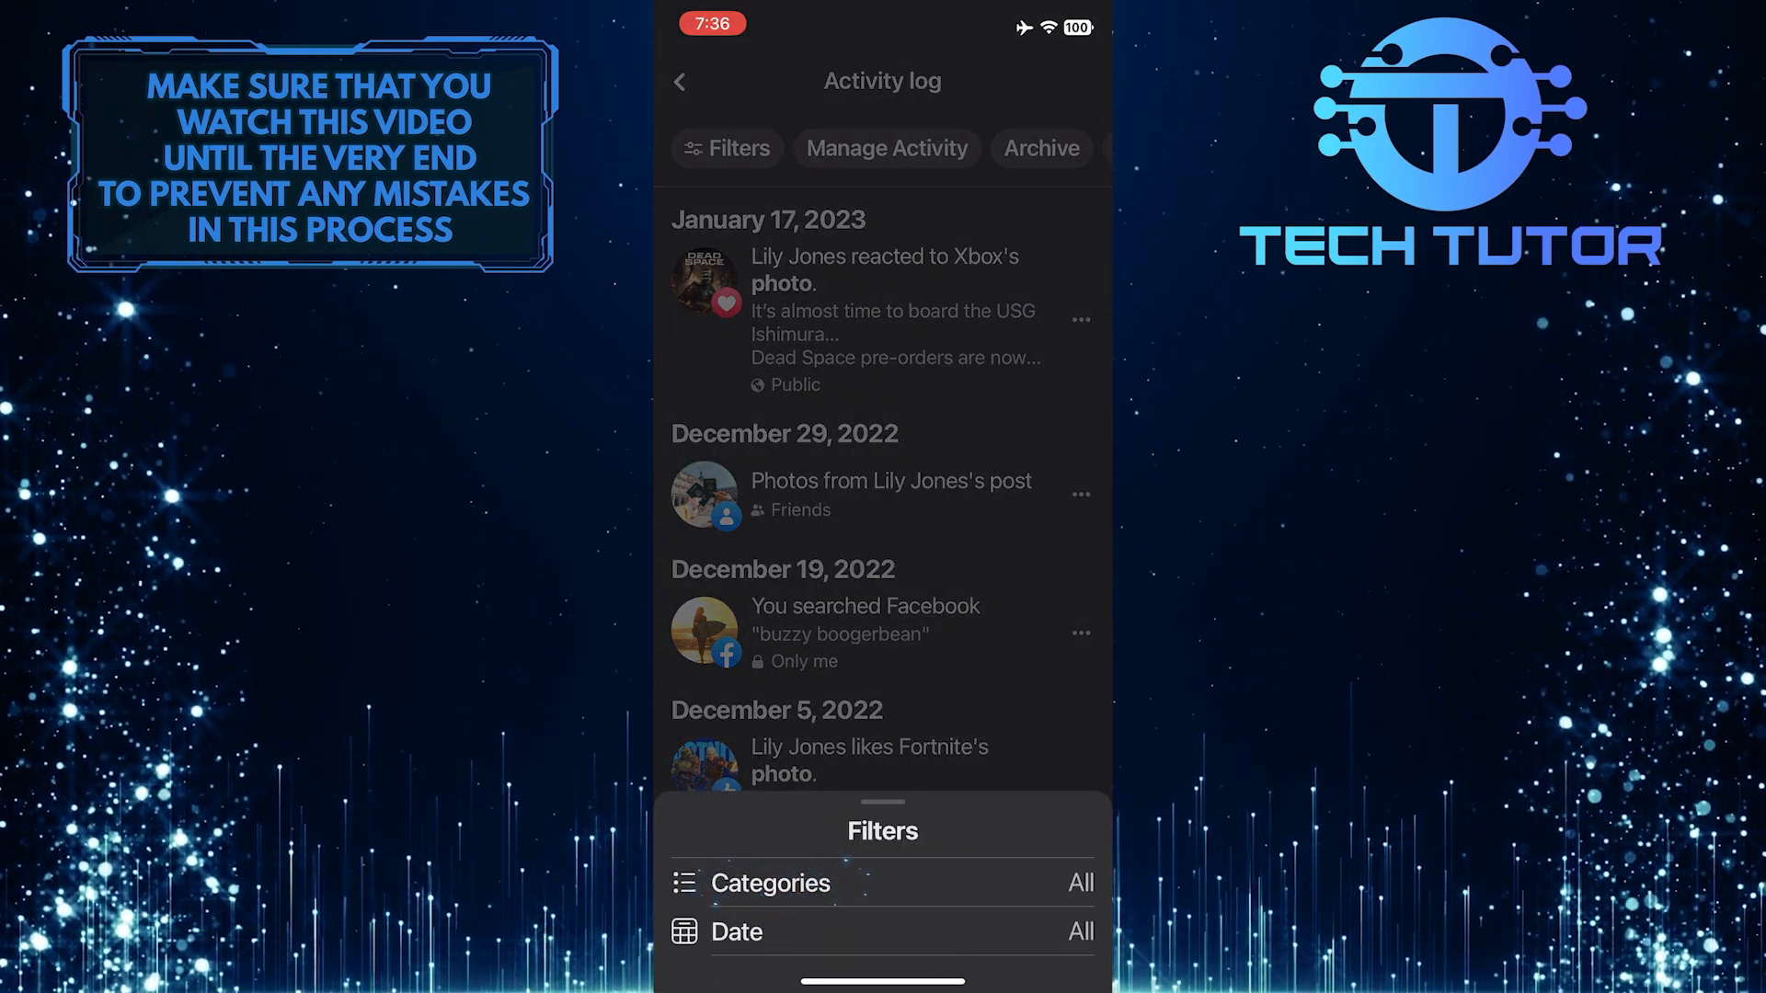
pyautogui.click(771, 883)
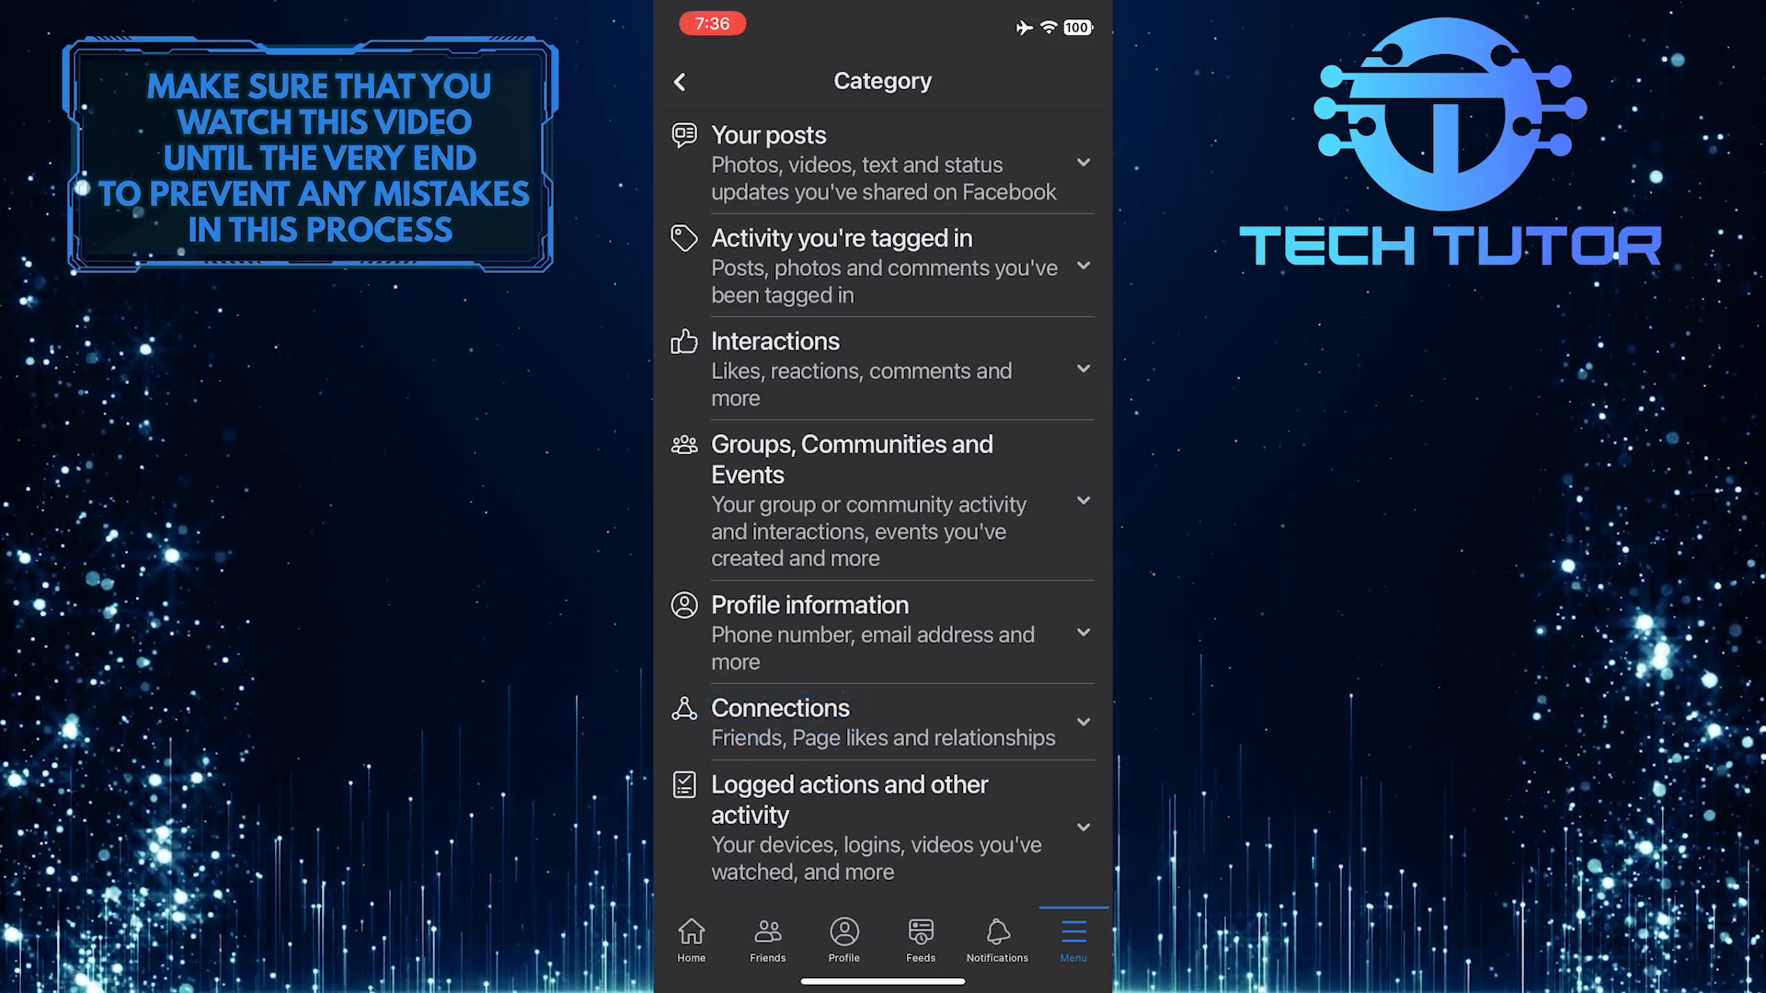
pyautogui.click(780, 706)
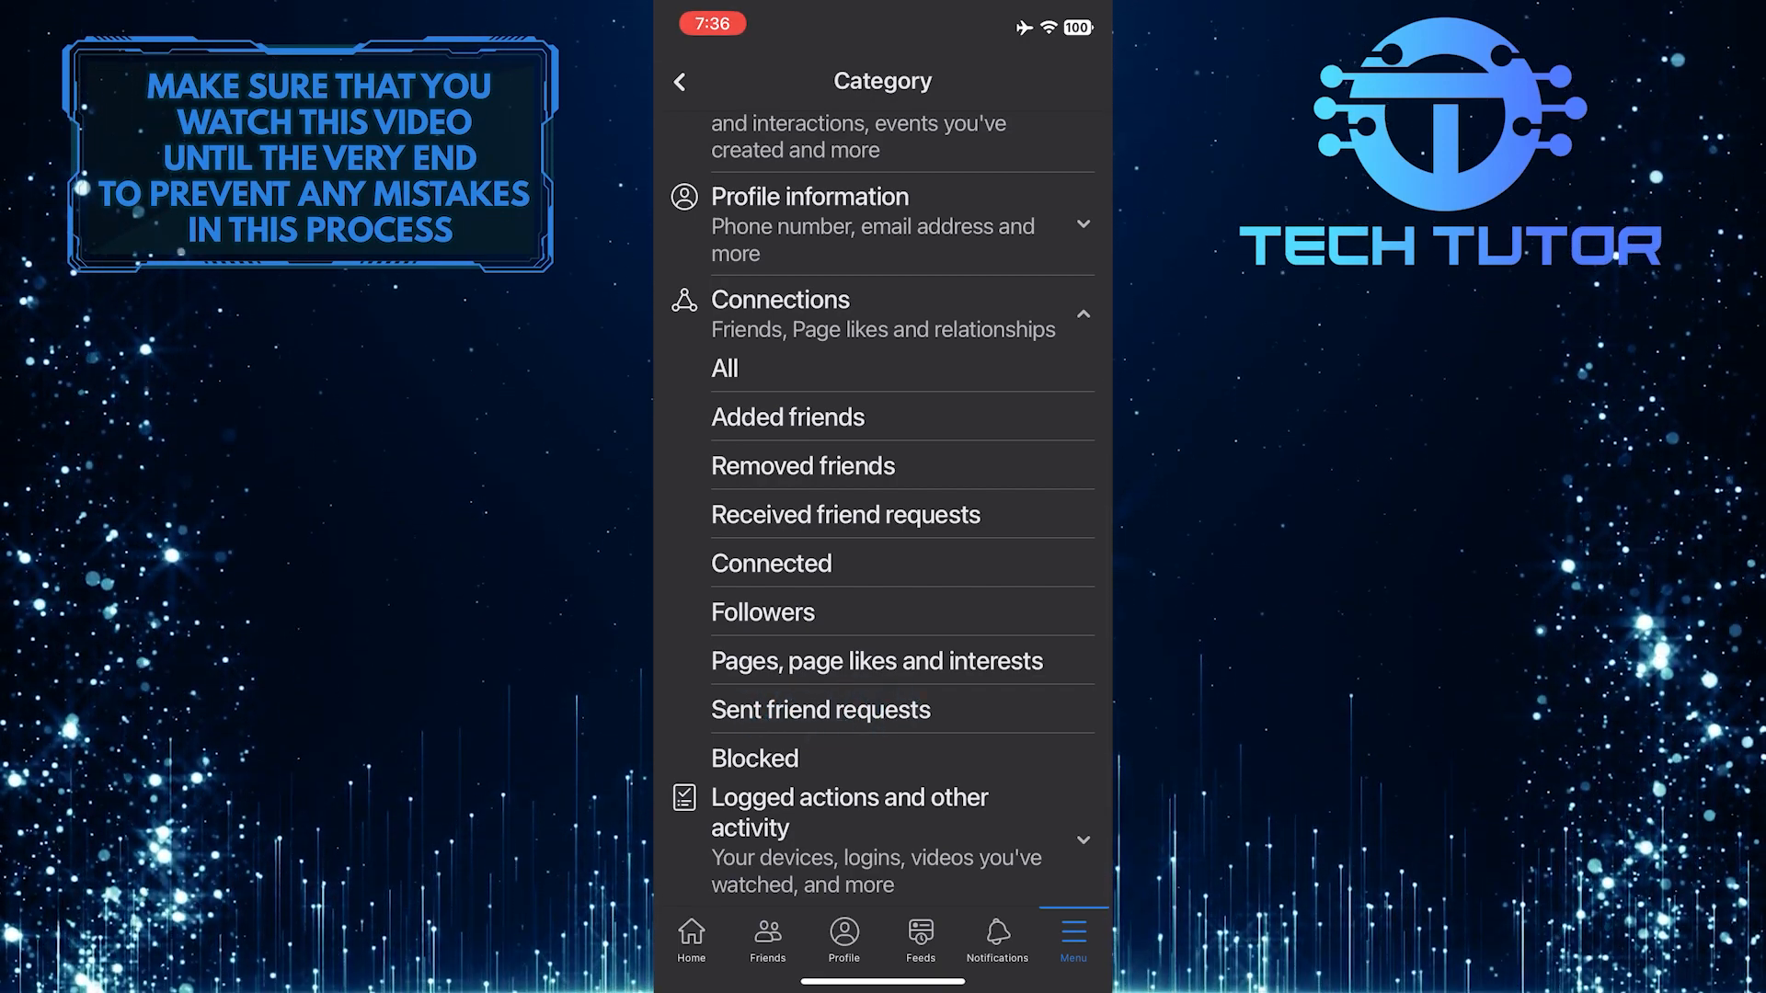
pyautogui.click(821, 710)
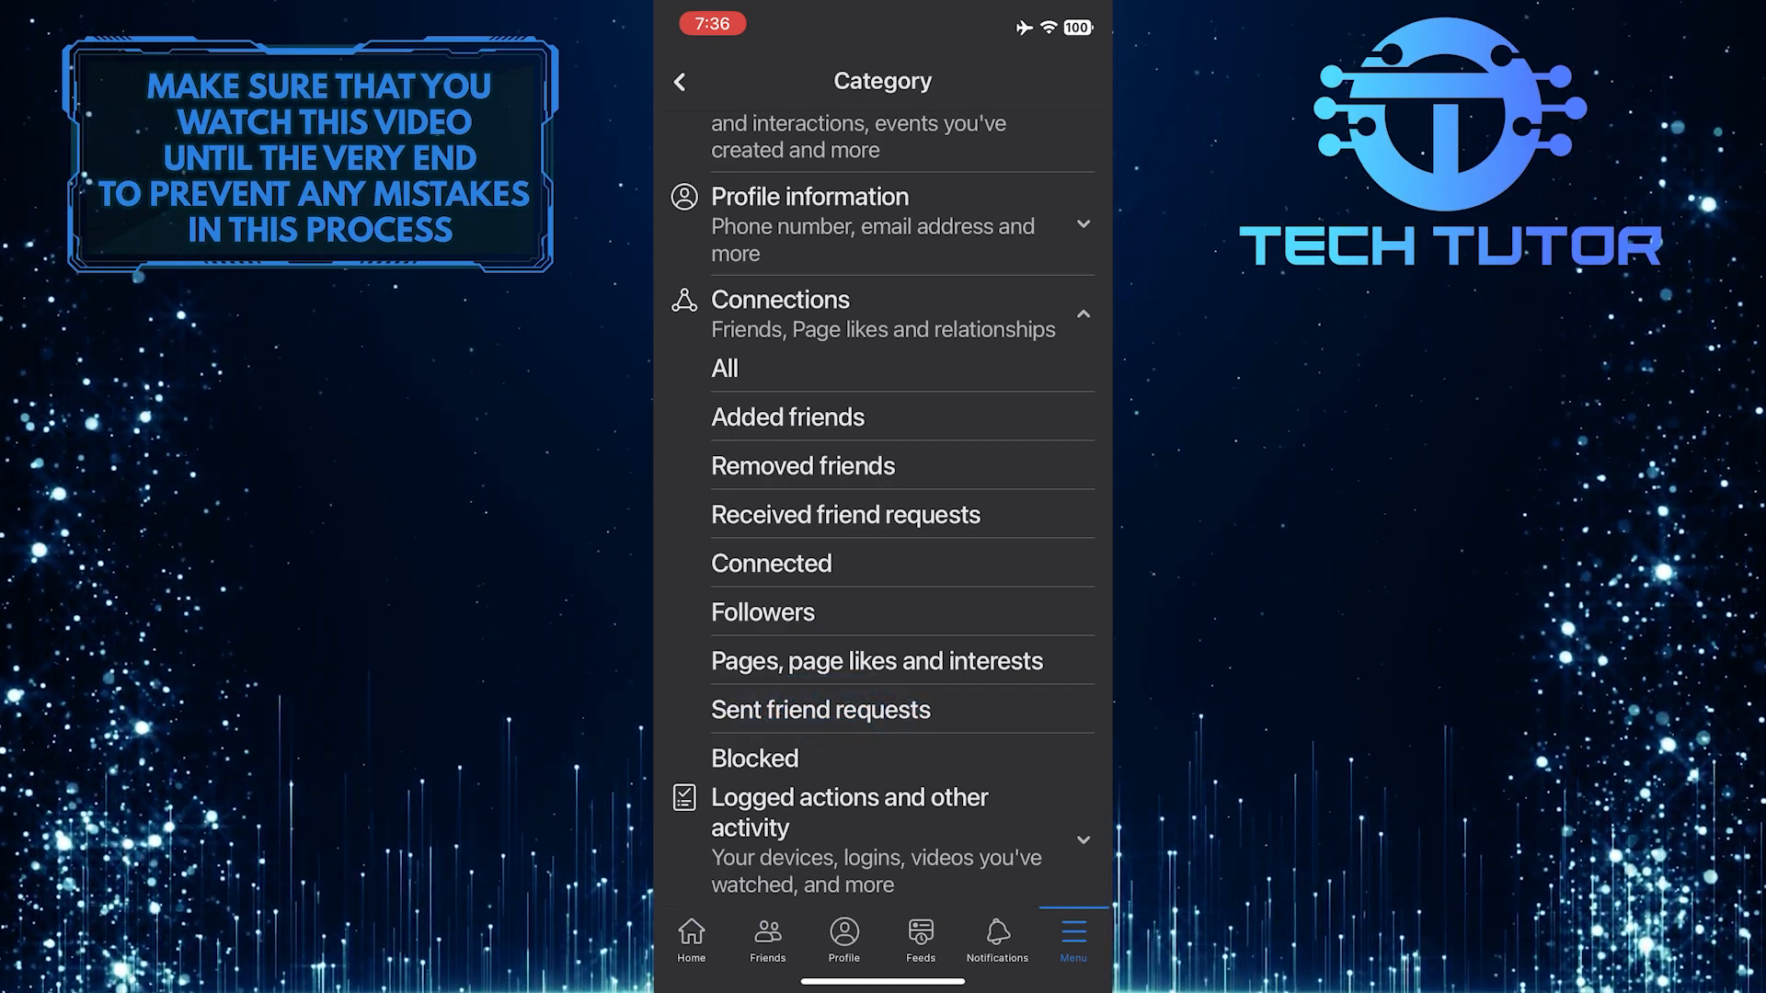
pyautogui.click(821, 710)
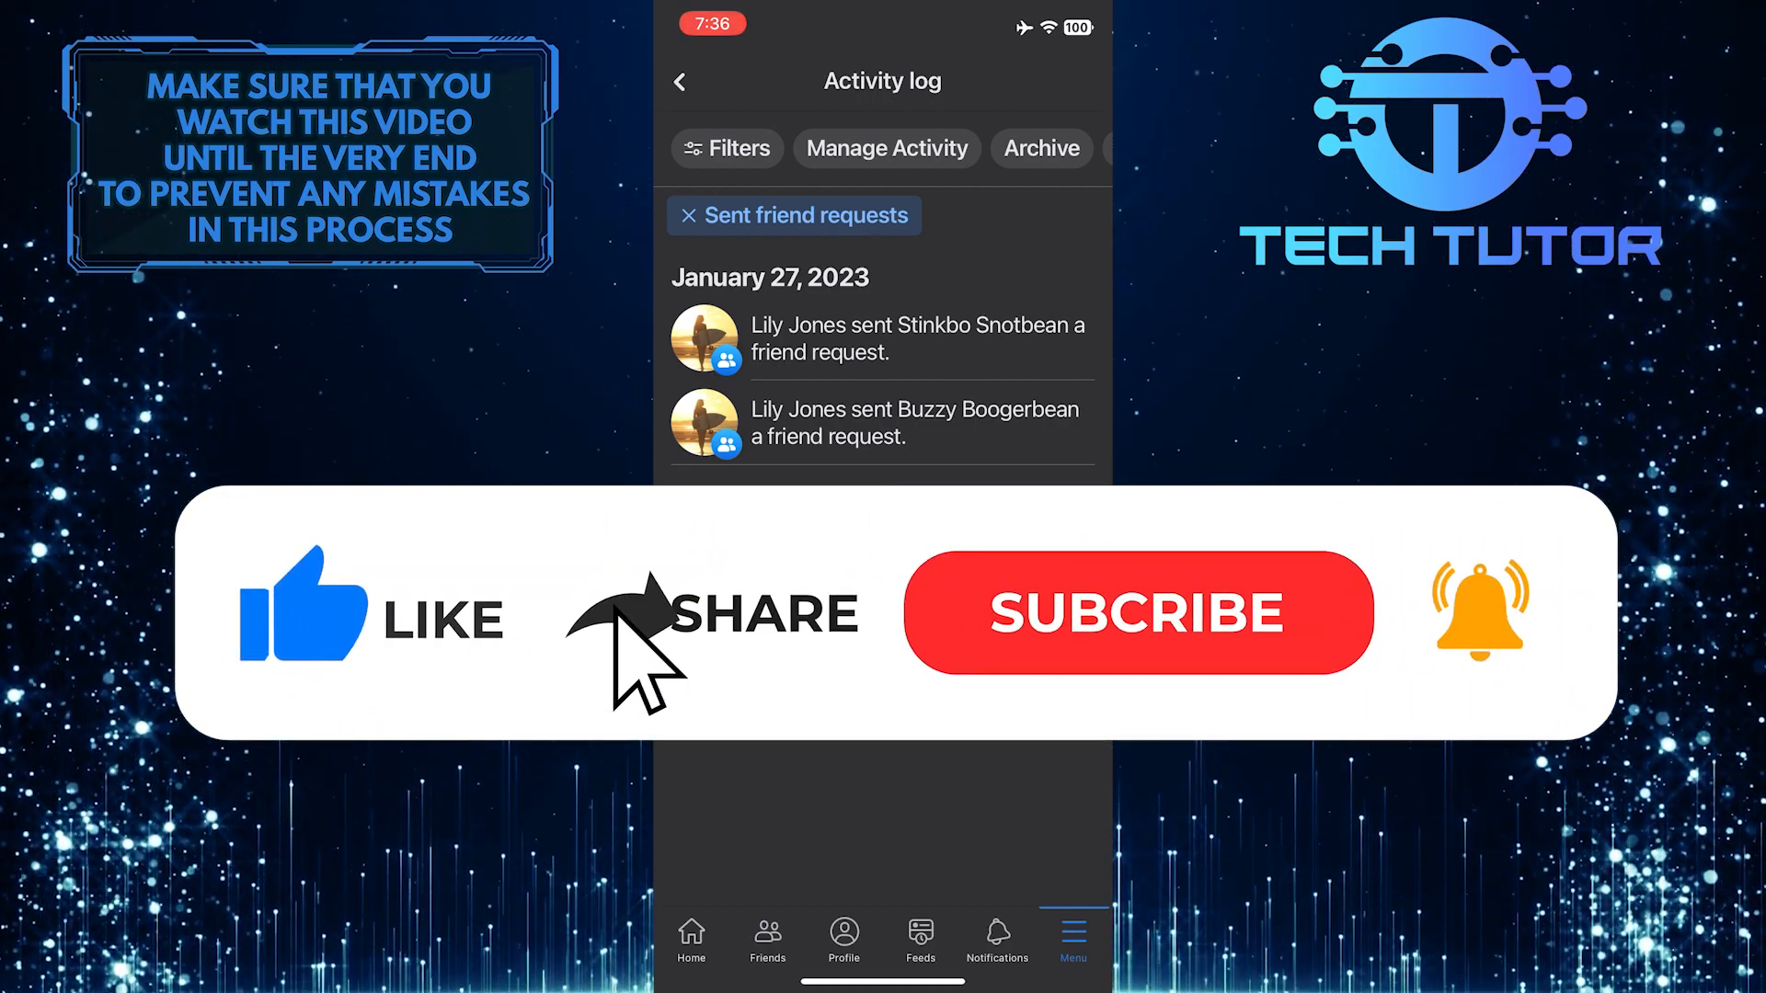
# Step: Keep the sent friend requests filter, listing the two January 27, 2023 requests
pyautogui.click(1137, 611)
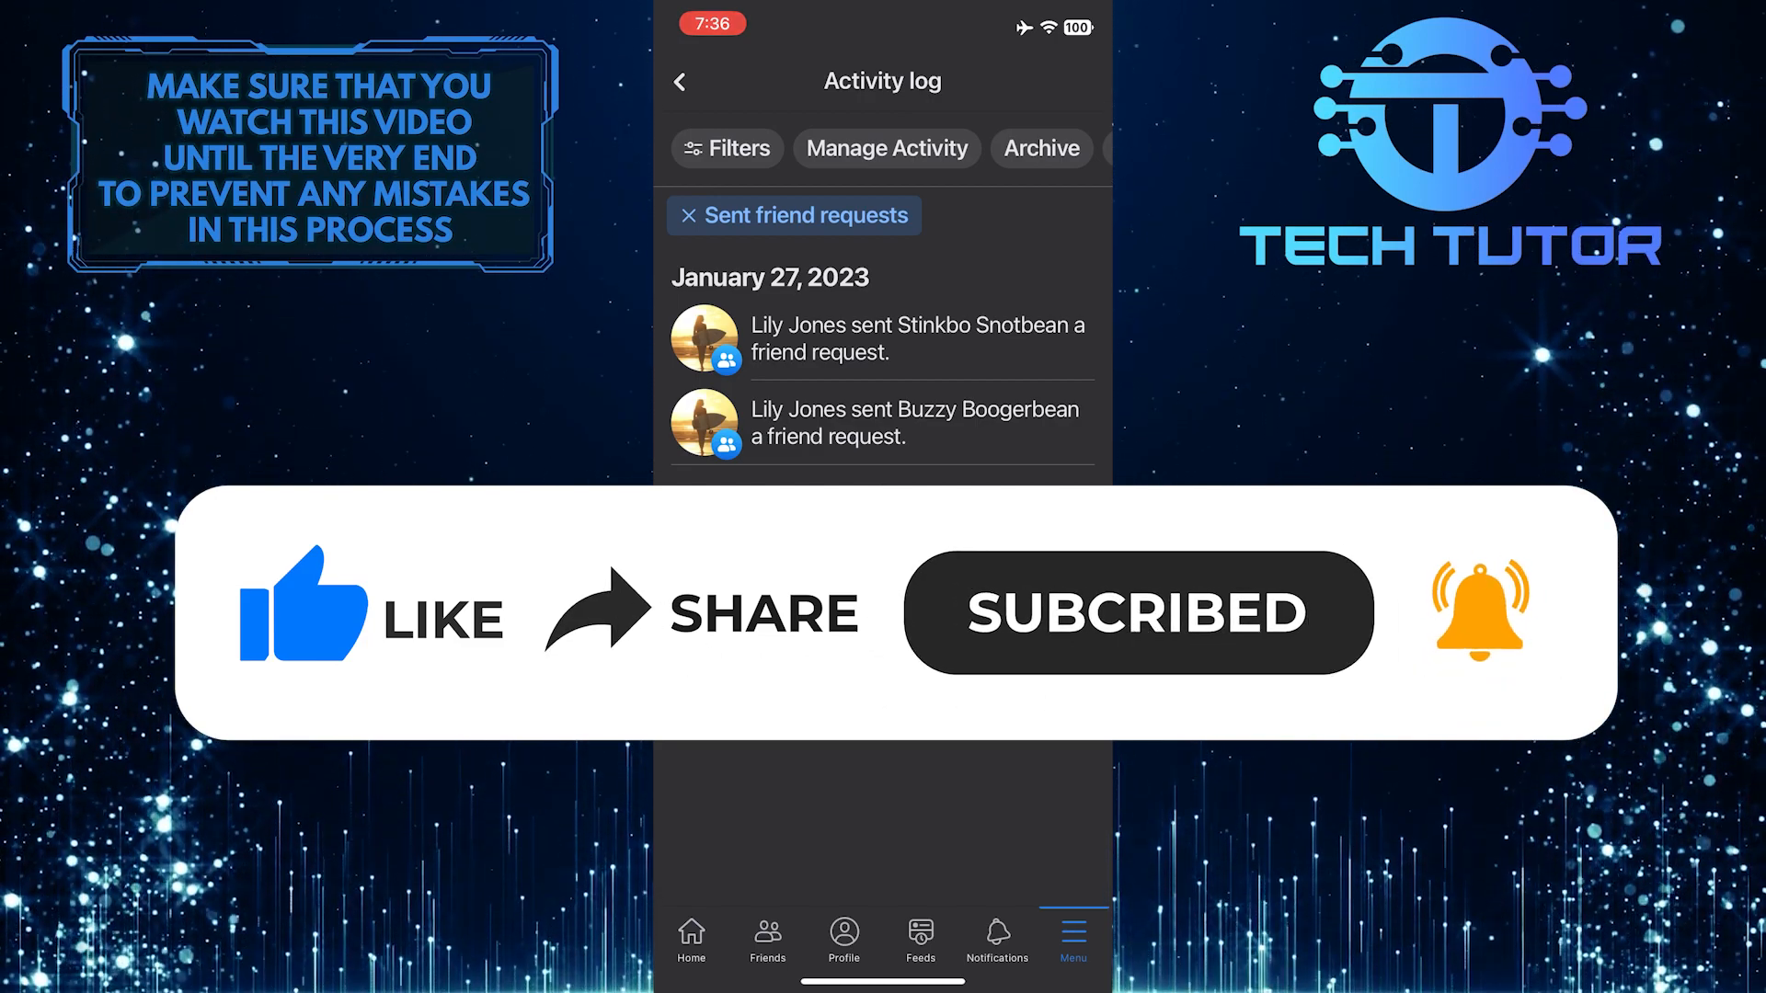